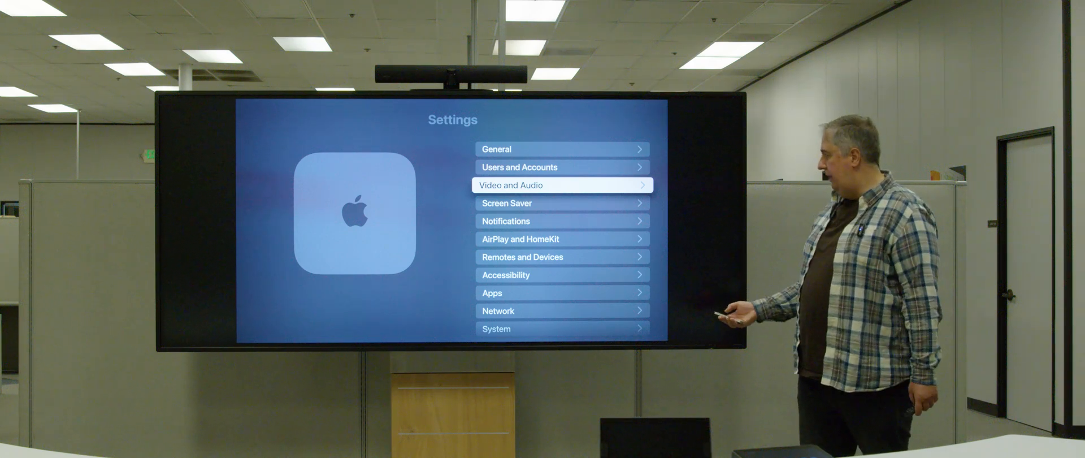
Enter the Video and Audio settings from the main Settings list.
click(561, 184)
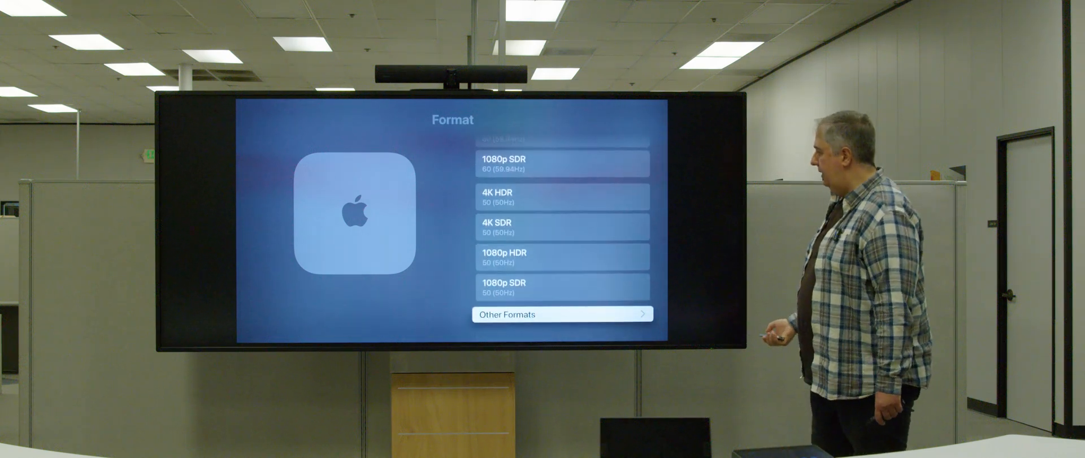
Show the Other Formats list with the 2560 x 1080 ultrawide options.
click(561, 314)
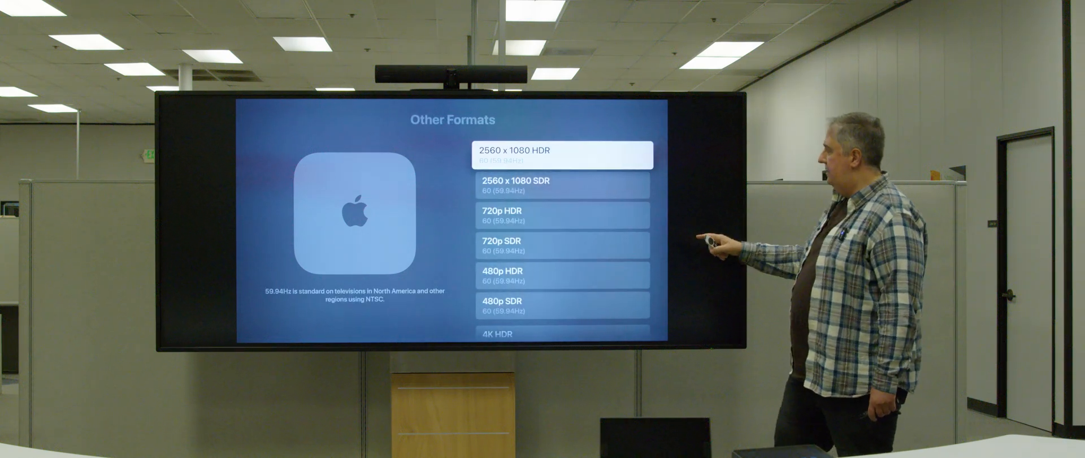